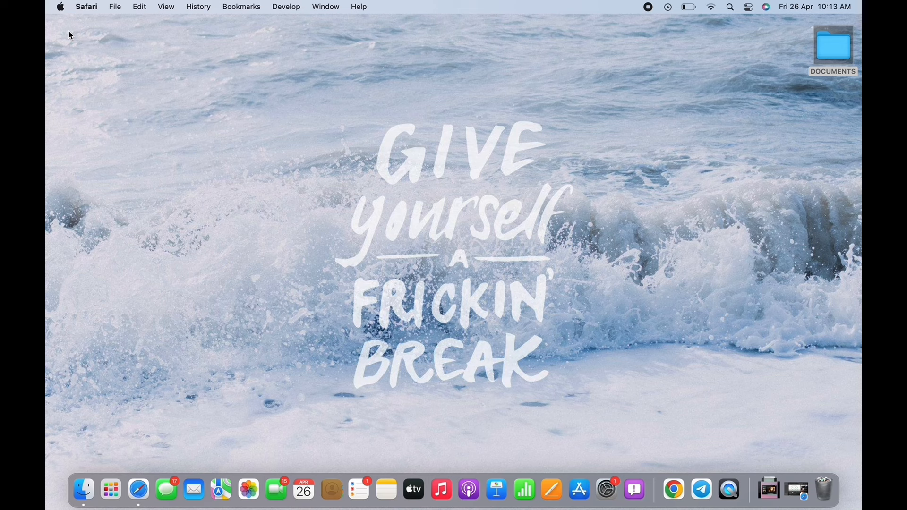
{"action": "mouse_move", "coordinate": [494, 338]}
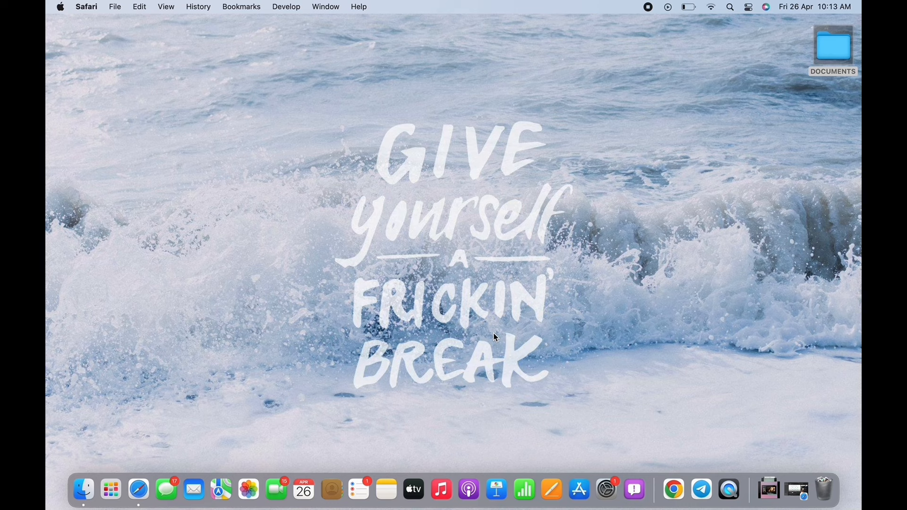
{"action": "mouse_move", "coordinate": [672, 489]}
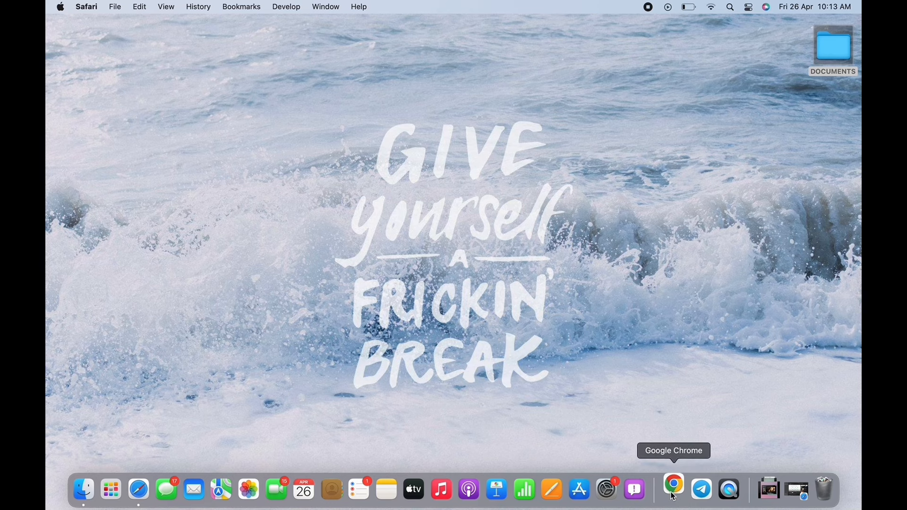
- Launch Chrome and enter 'dealsp' in the address bar to find the Dealspotr site
{"action": "left_click", "coordinate": [672, 490]}
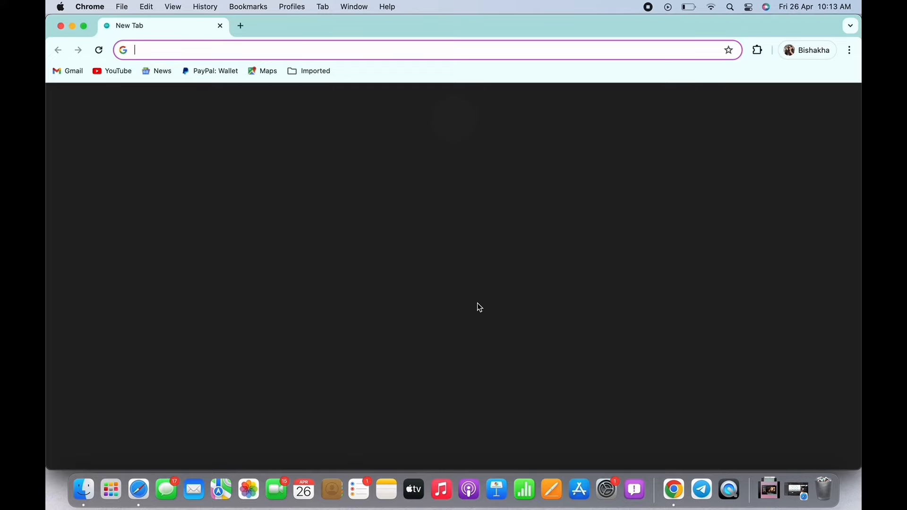
{"action": "type", "text": "de"}
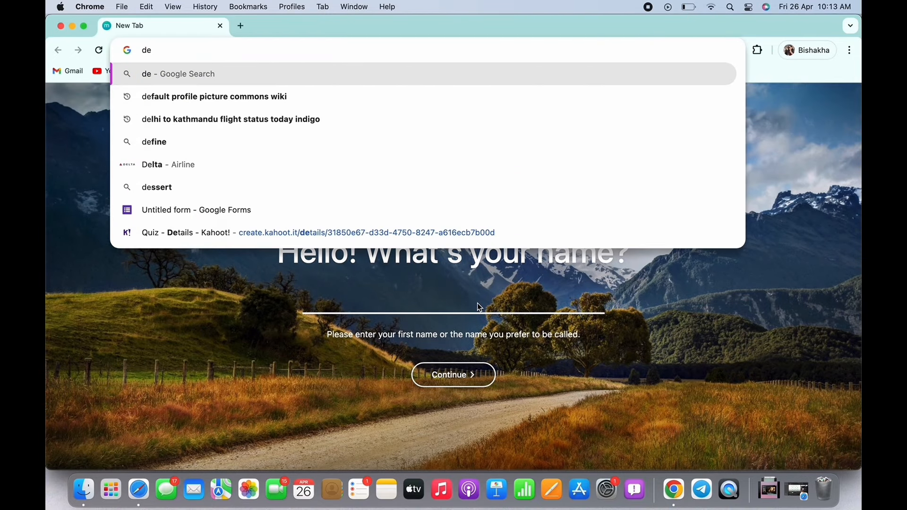
{"action": "type", "text": "al"}
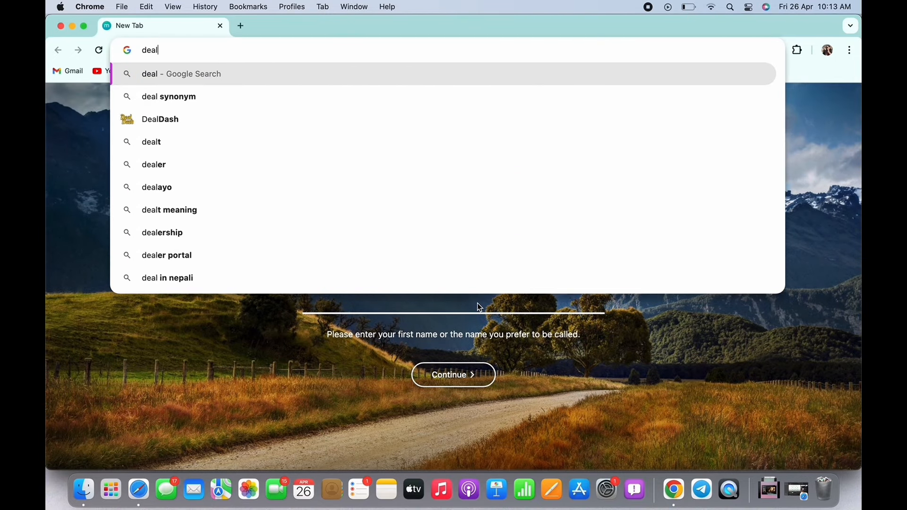
{"action": "type", "text": "sp"}
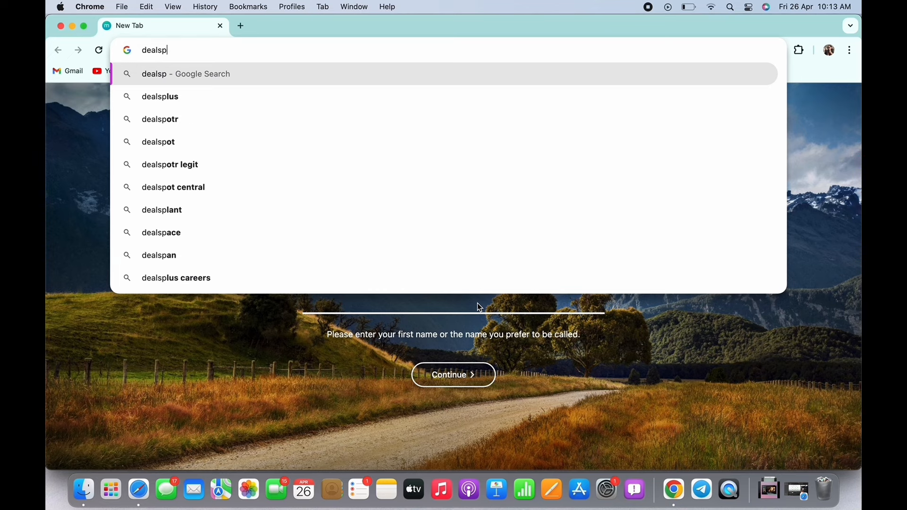
- Go to Dealspotr and search its brands for 'duolingo' to reach the Duolingo promo code page
{"action": "left_click", "coordinate": [159, 119]}
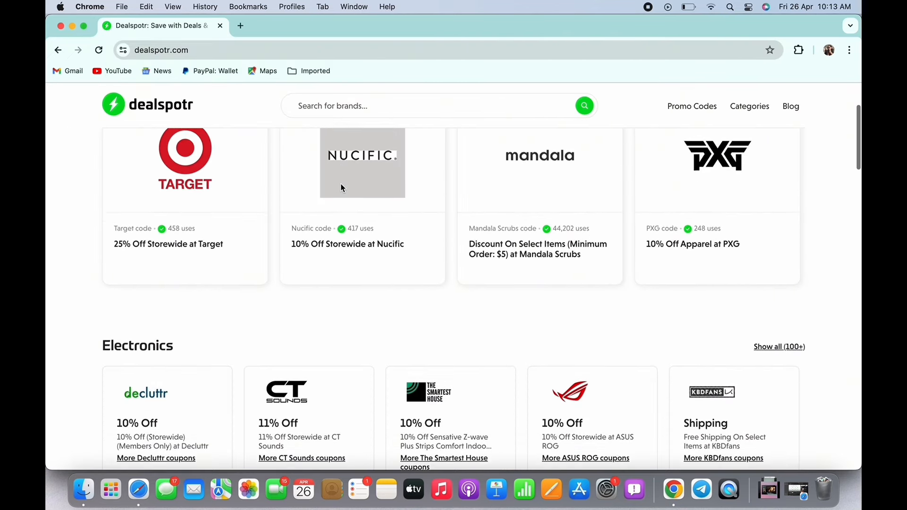
{"action": "scroll", "scroll_direction": "down", "scroll_amount": 3}
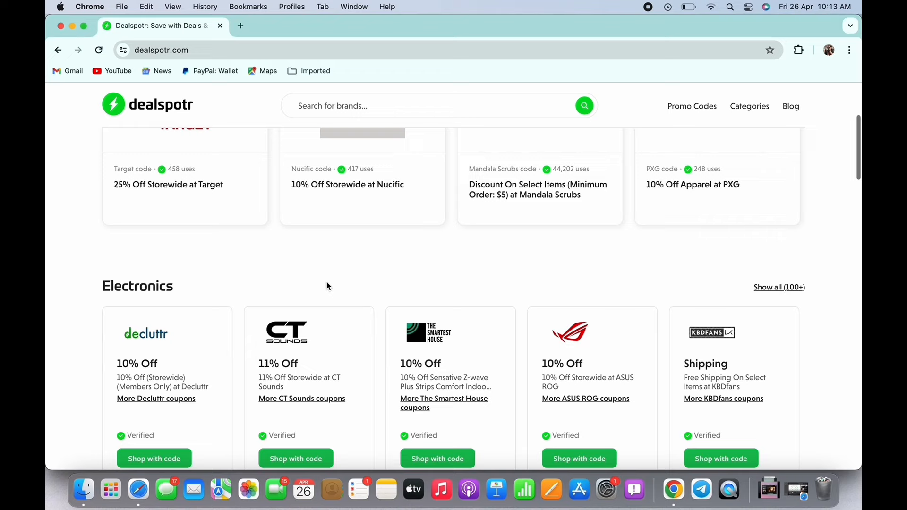
{"action": "scroll", "scroll_direction": "up", "scroll_amount": 3}
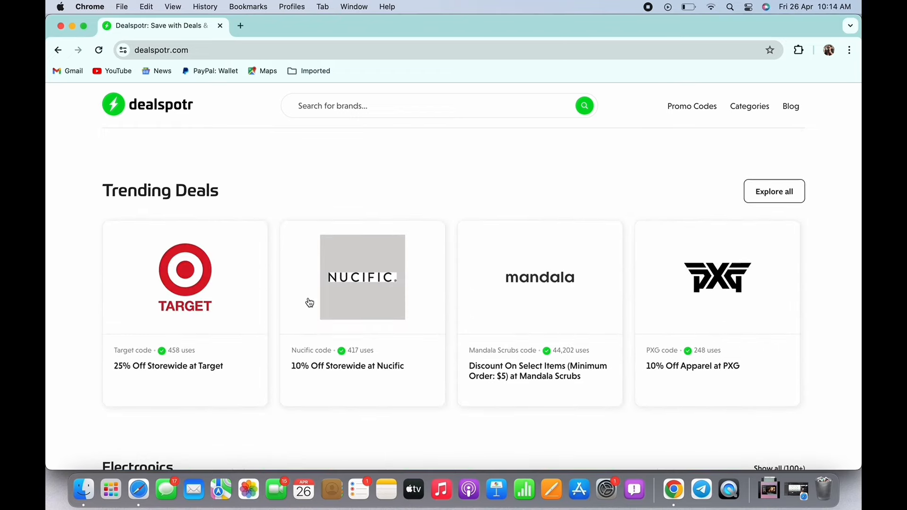
{"action": "type", "text": "duolingo"}
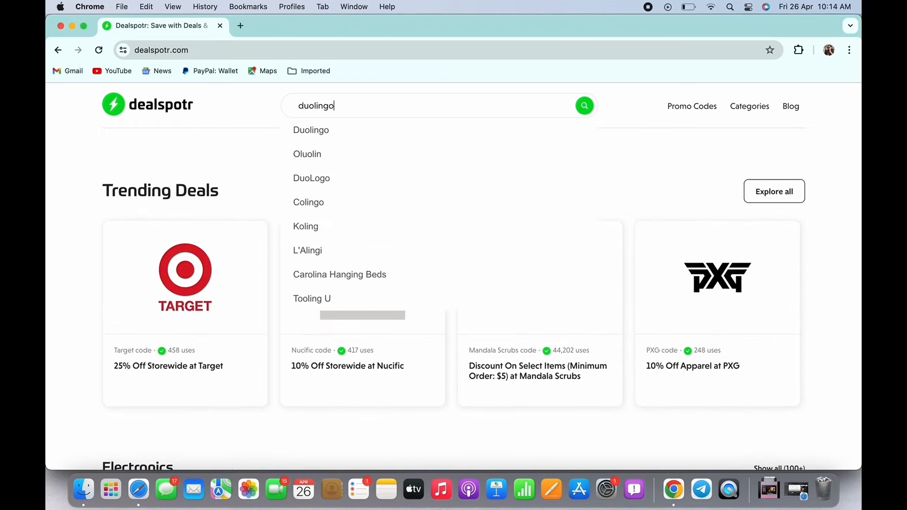
{"action": "left_click", "coordinate": [311, 129]}
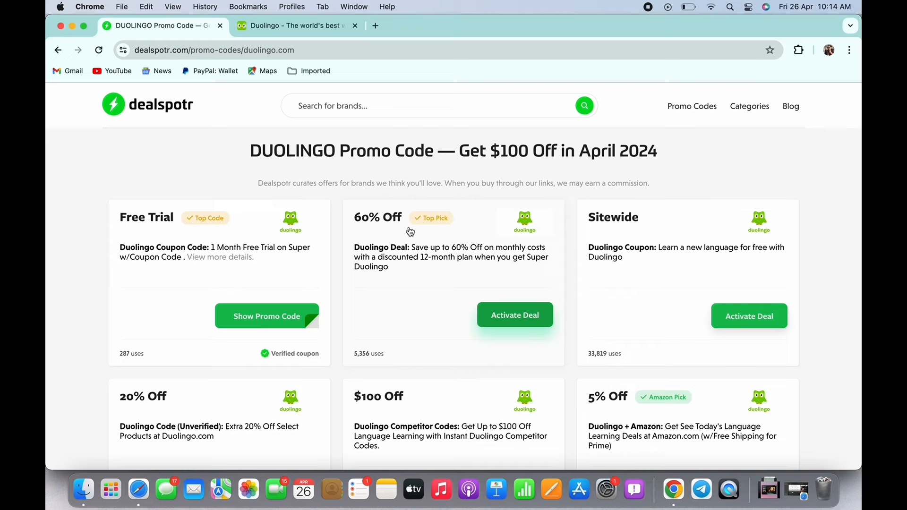
{"action": "mouse_move", "coordinate": [264, 277]}
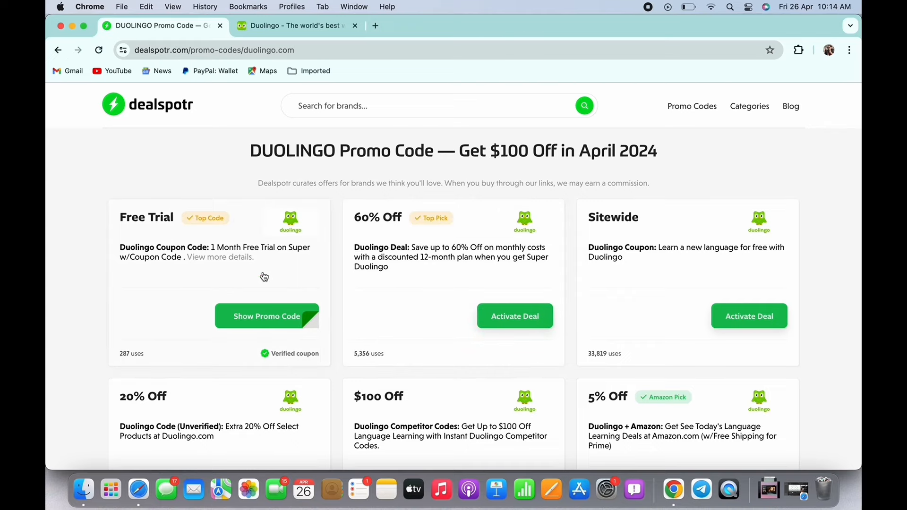
{"action": "left_click", "coordinate": [267, 316]}
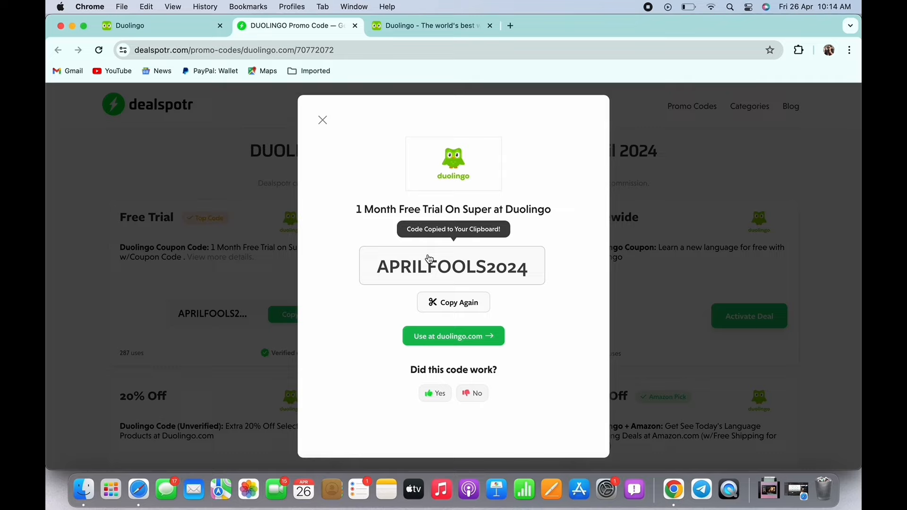
{"action": "mouse_move", "coordinate": [381, 270]}
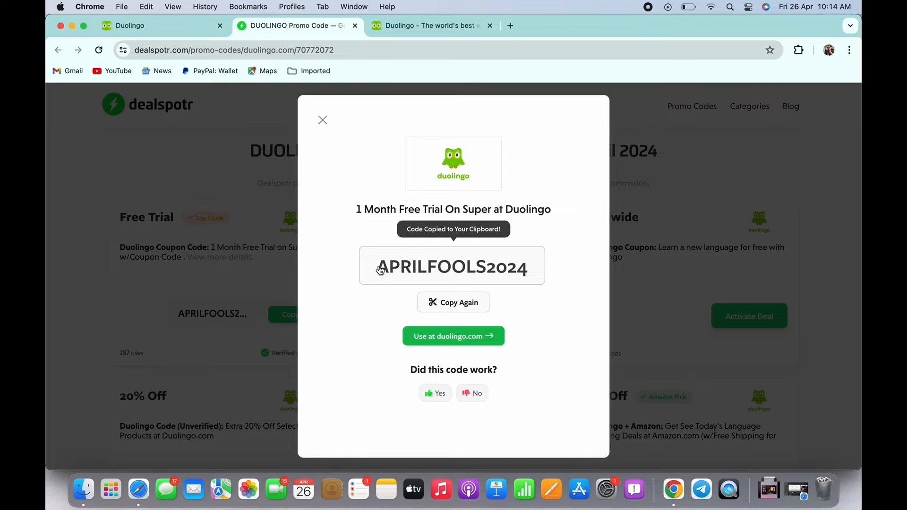
{"action": "mouse_move", "coordinate": [531, 267]}
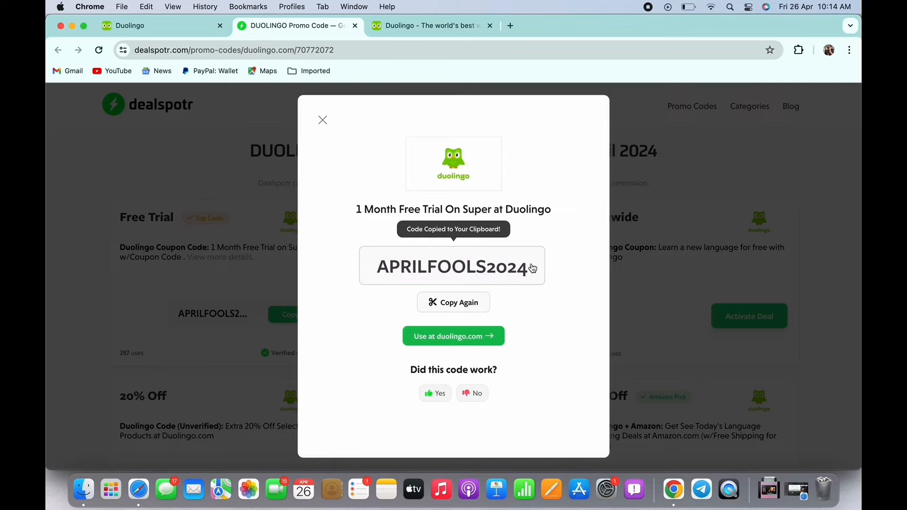
{"action": "mouse_move", "coordinate": [426, 308]}
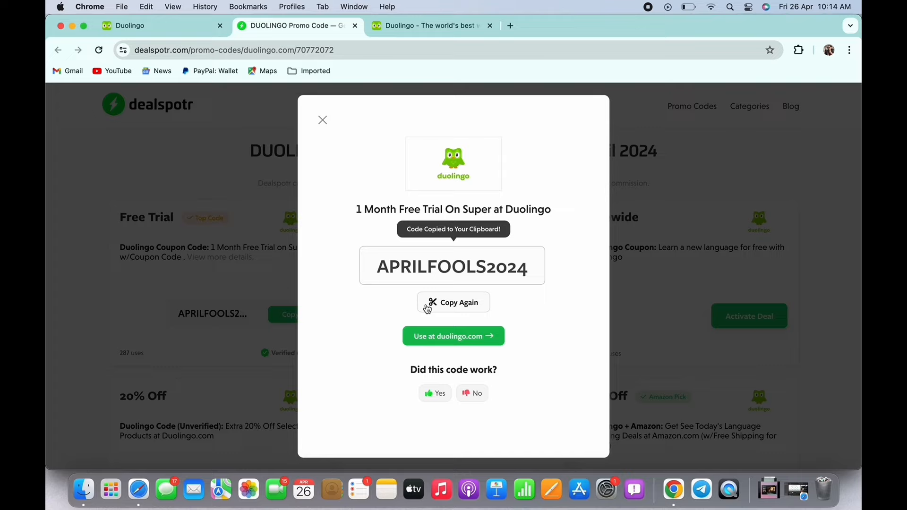
{"action": "mouse_move", "coordinate": [445, 321]}
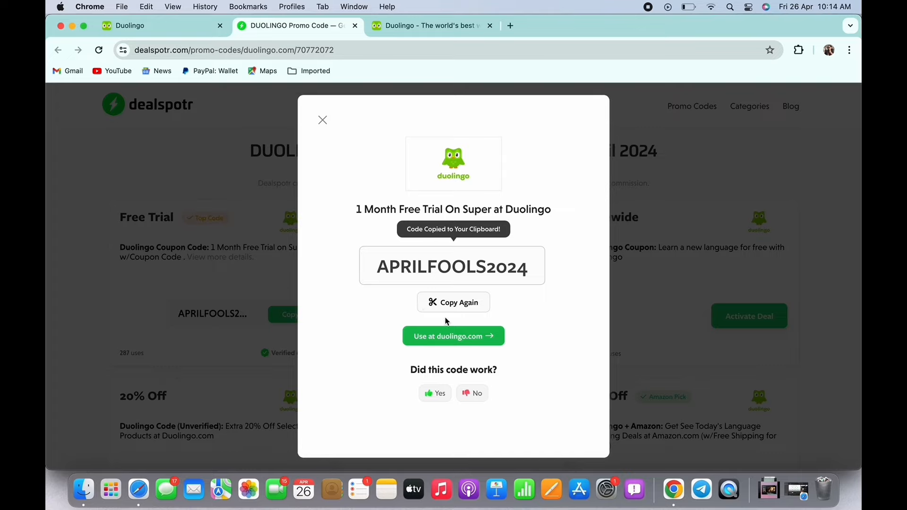
{"action": "mouse_move", "coordinate": [485, 304]}
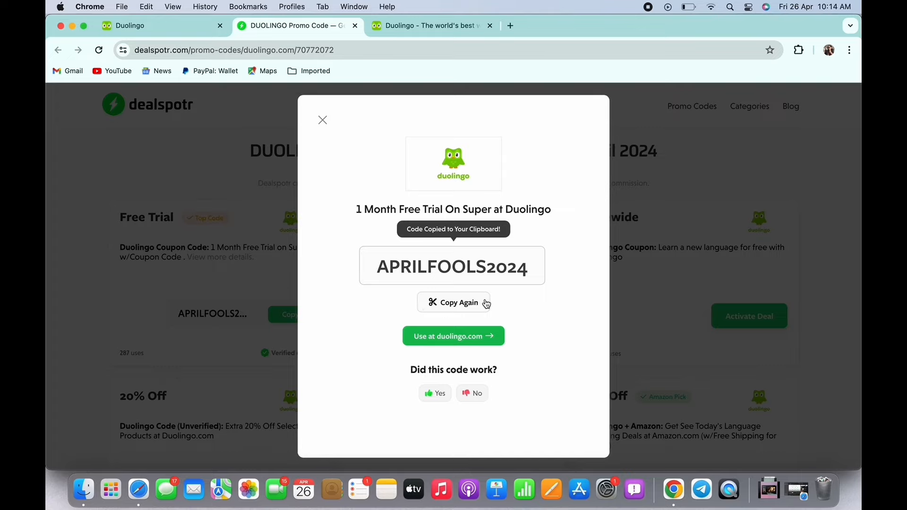
{"action": "mouse_move", "coordinate": [490, 272]}
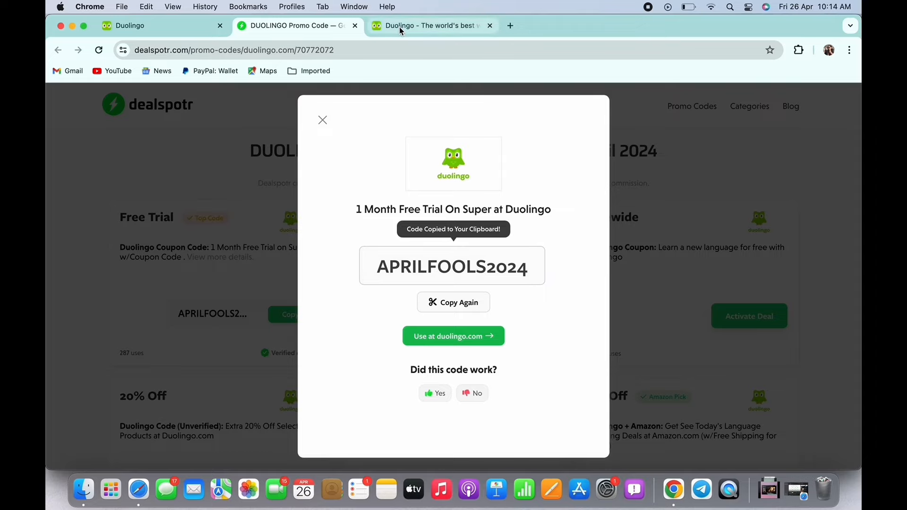
{"action": "mouse_move", "coordinate": [442, 300]}
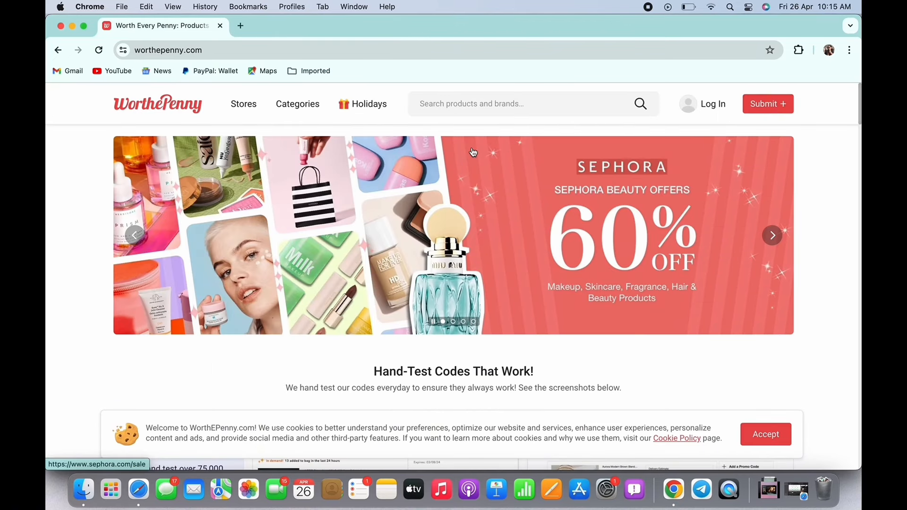
- Search WorthePenny for 'duolingo' to list the up to 60% off subscription code
{"action": "left_click", "coordinate": [772, 236]}
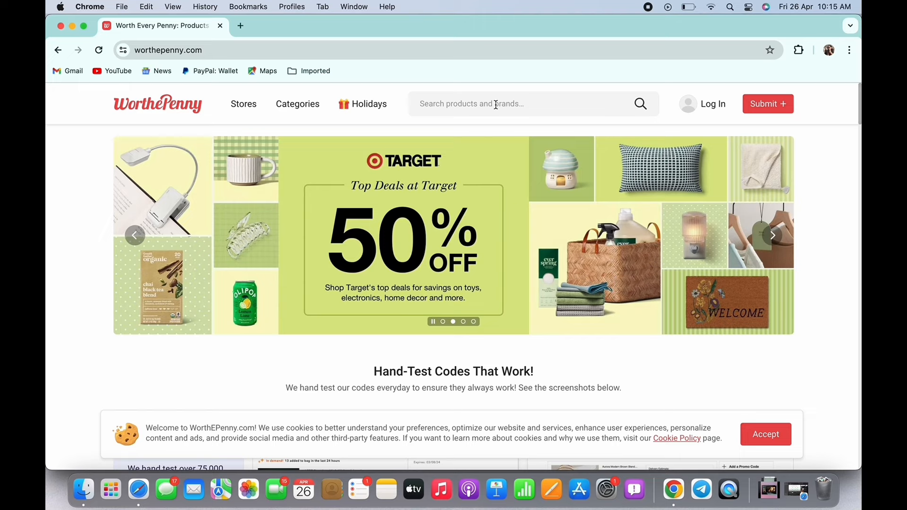
{"action": "type", "text": "du"}
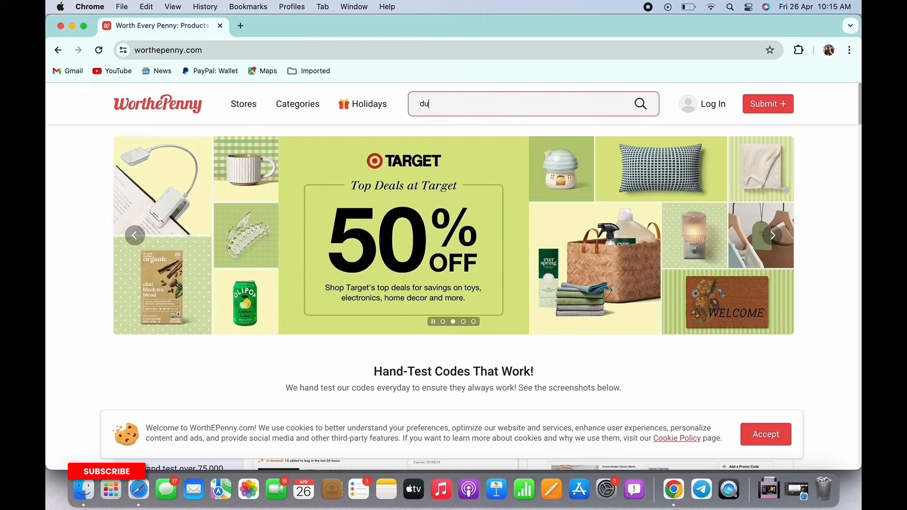
{"action": "type", "text": "olingo"}
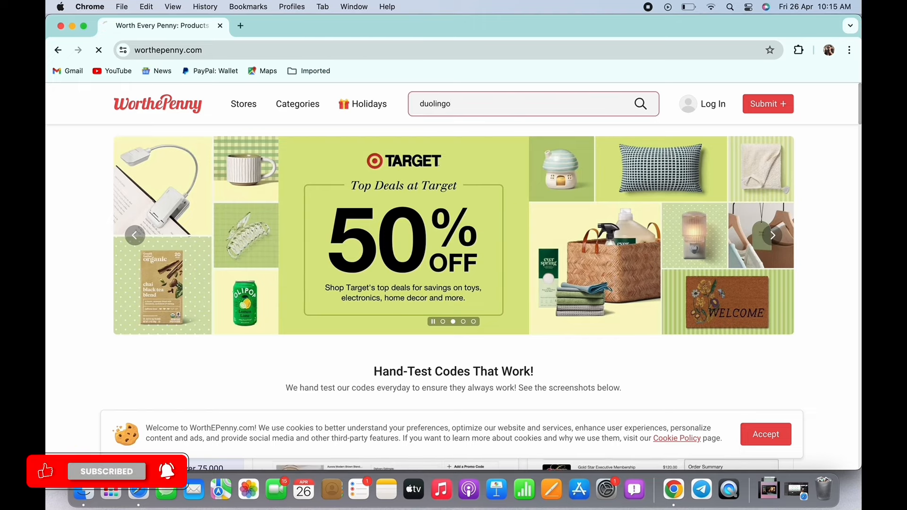
{"action": "left_click", "coordinate": [640, 104]}
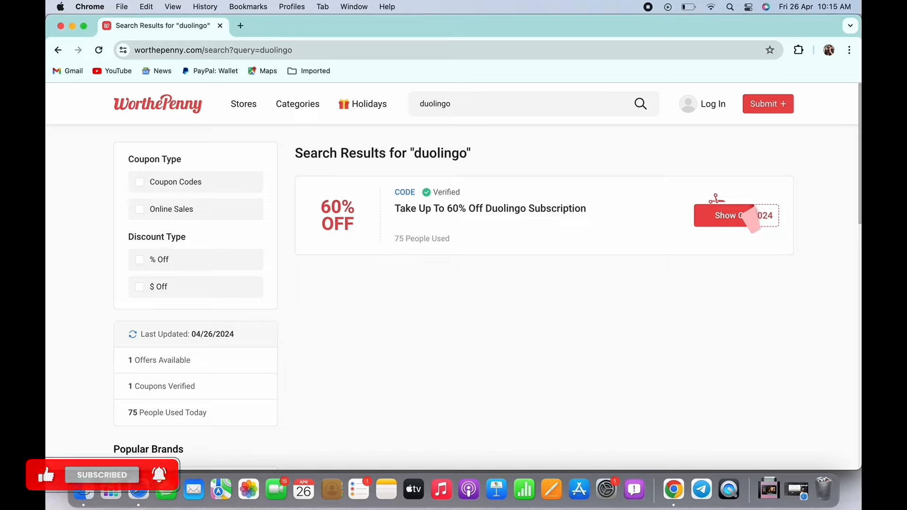
- Show the 60% off Duolingo offer's code APRILFOOLS2024 and copy it
{"action": "left_click", "coordinate": [736, 216]}
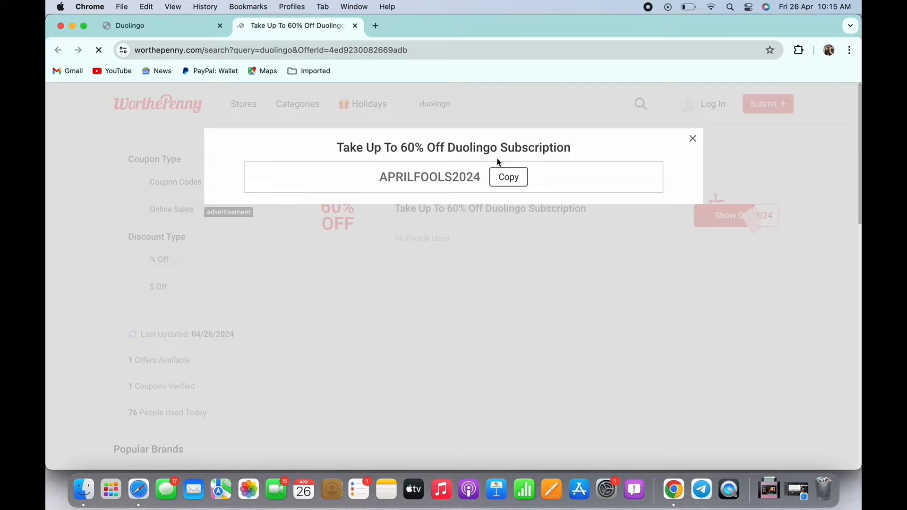
{"action": "mouse_move", "coordinate": [379, 180]}
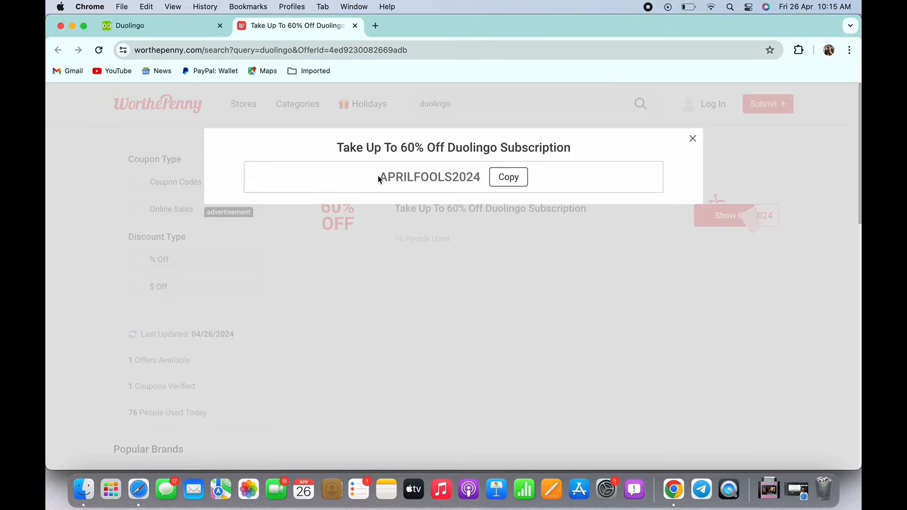
{"action": "left_click", "coordinate": [507, 176]}
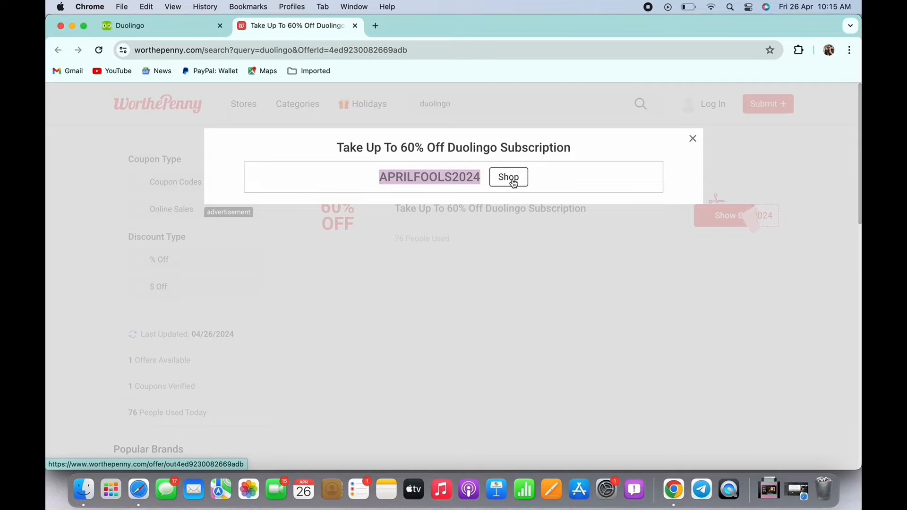
- Search SimplyCodes stores for 'duolingo' so Duolingo with its 1 code is listed first
{"action": "left_click", "coordinate": [509, 177]}
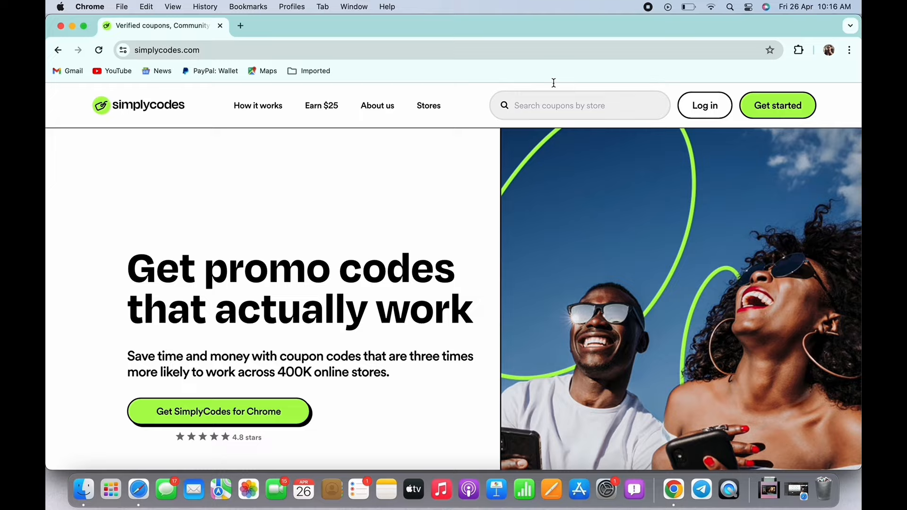
{"action": "left_click", "coordinate": [579, 105]}
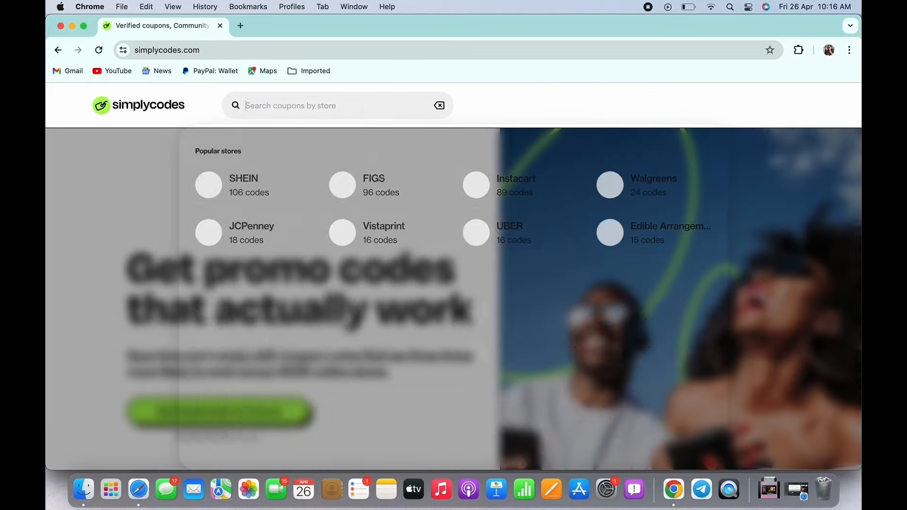
{"action": "type", "text": "duo"}
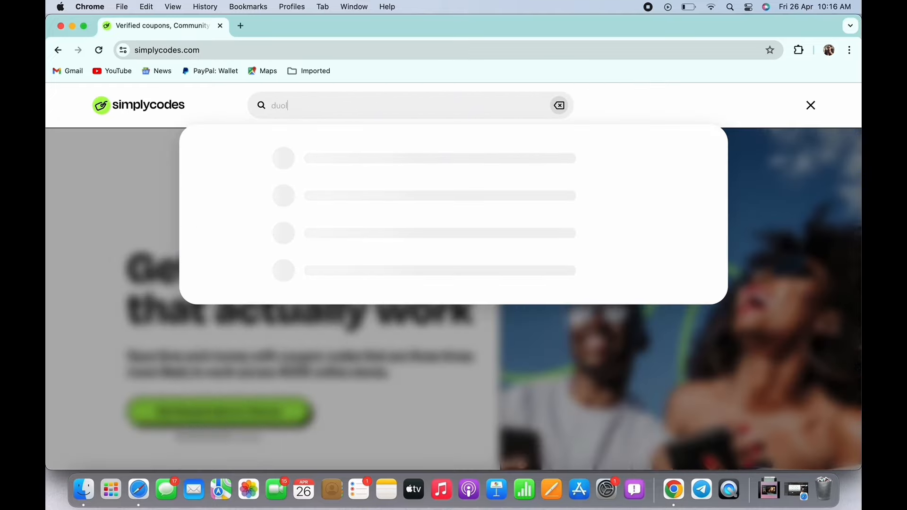
{"action": "type", "text": "lingo"}
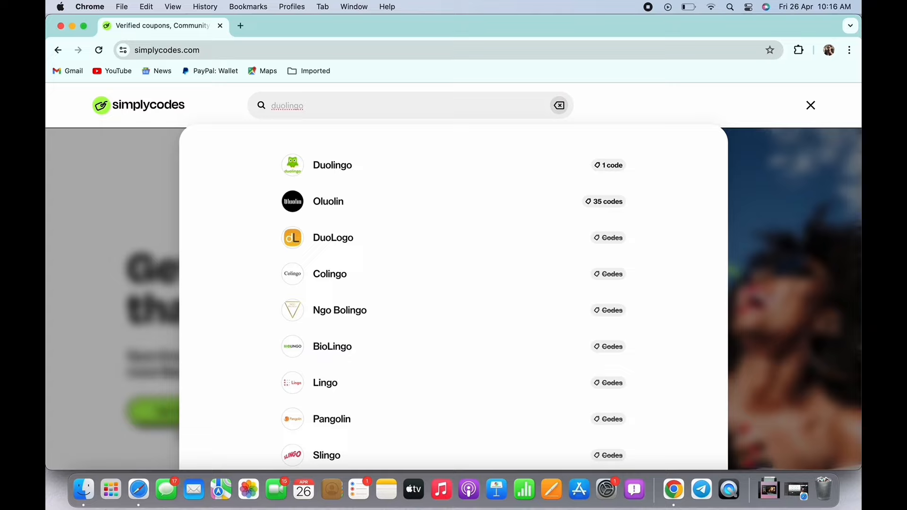
{"action": "mouse_move", "coordinate": [332, 164]}
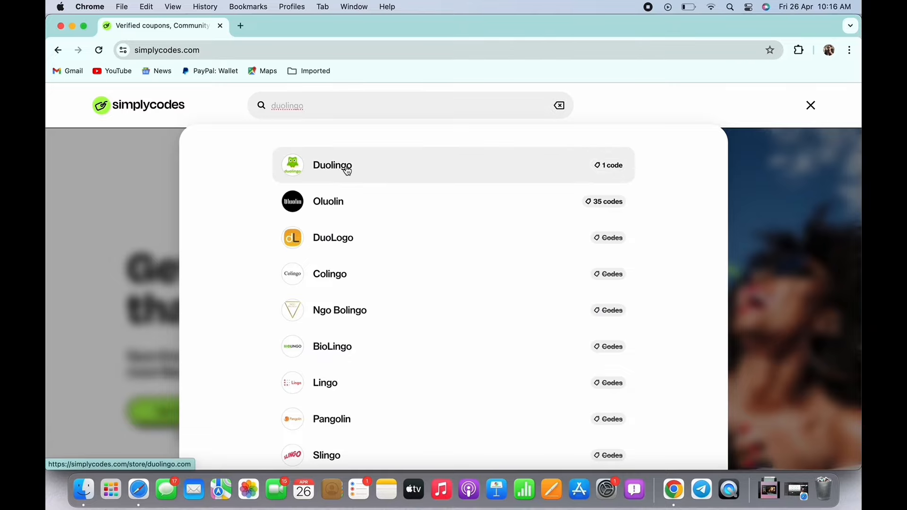
- View Duolingo's SimplyCodes page listing APRILFOOLS2024, then close the tab to return to the desktop
{"action": "left_click", "coordinate": [331, 164]}
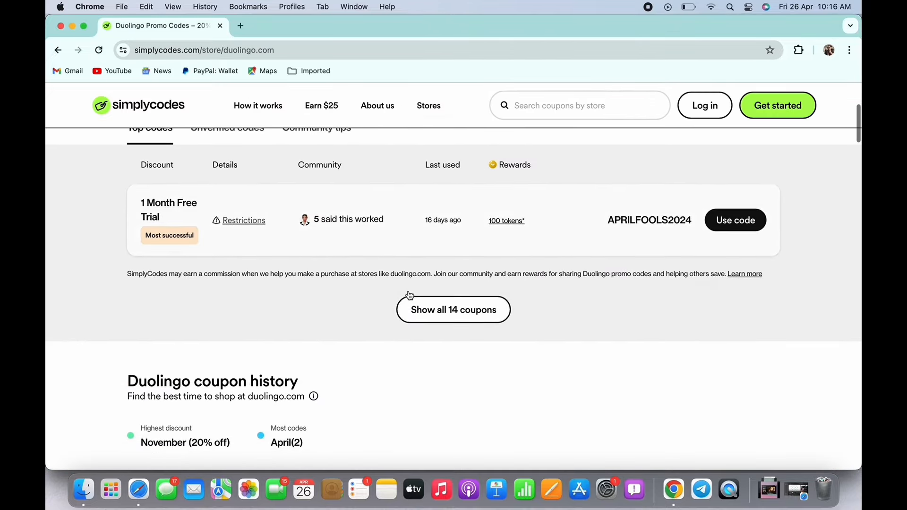
{"action": "mouse_move", "coordinate": [700, 233]}
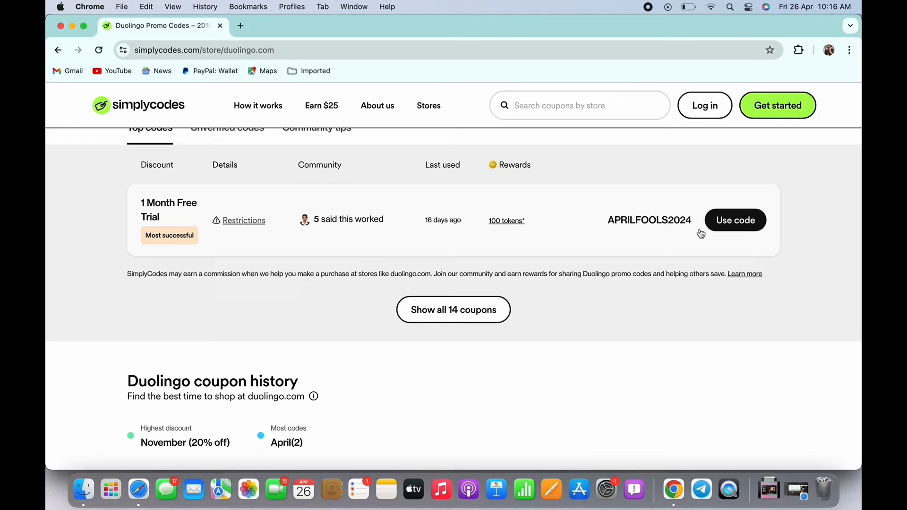
{"action": "mouse_move", "coordinate": [632, 226]}
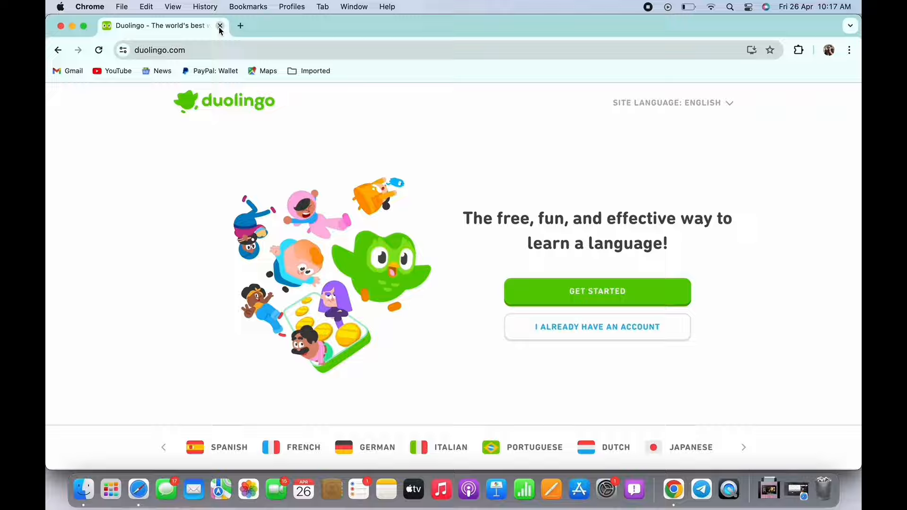
{"action": "left_click", "coordinate": [220, 26]}
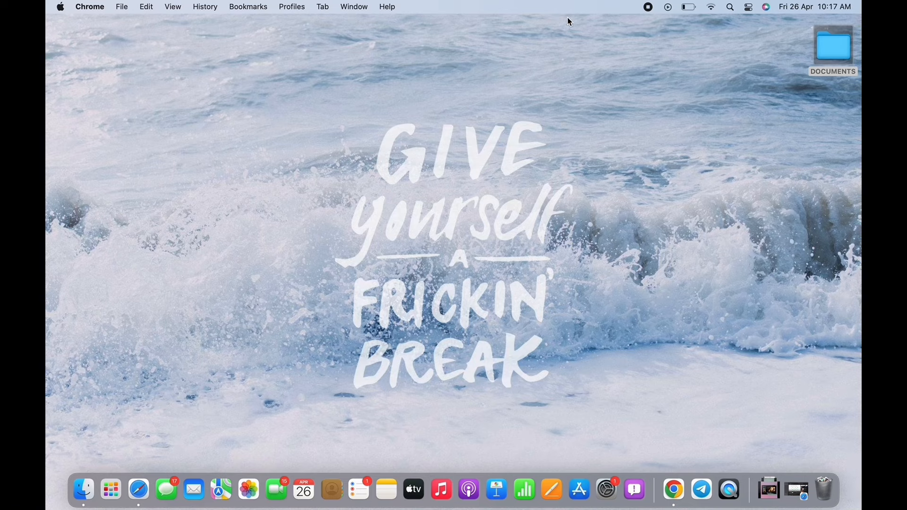
{"action": "mouse_move", "coordinate": [632, 18]}
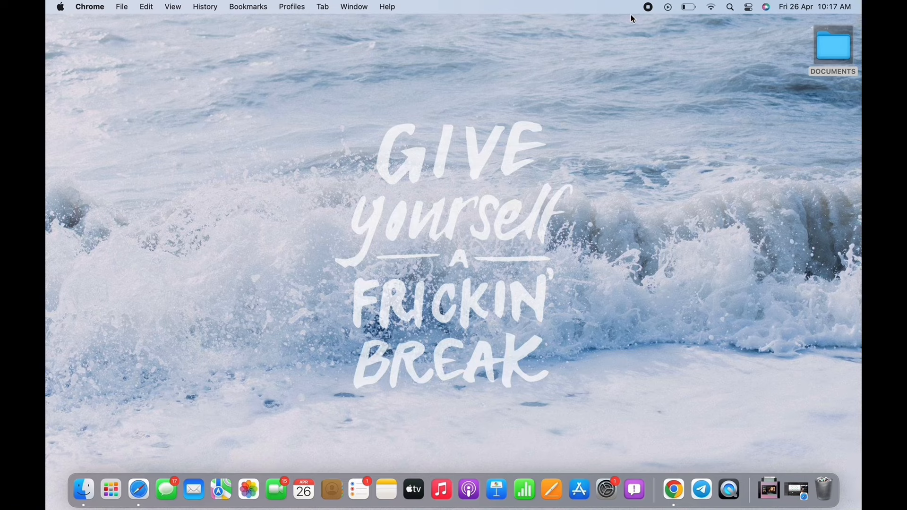